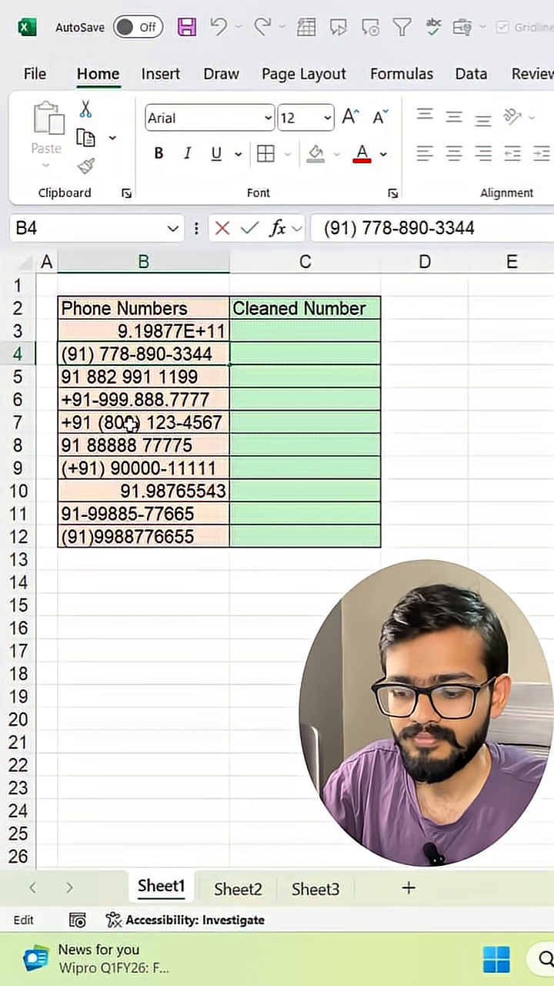
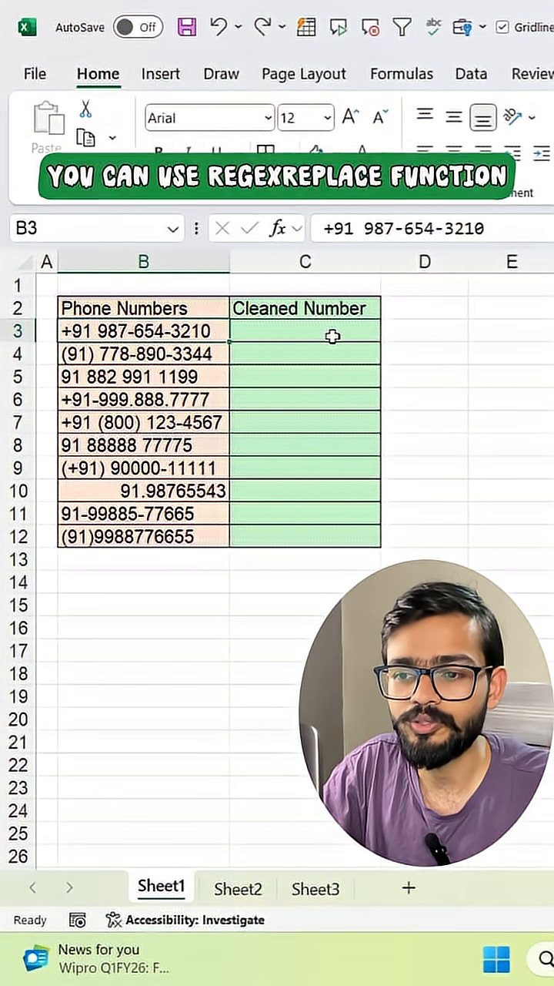
Enter =rege in C3 to begin a REGEXREPLACE formula
{"action": "left_click", "coordinate": [305, 331]}
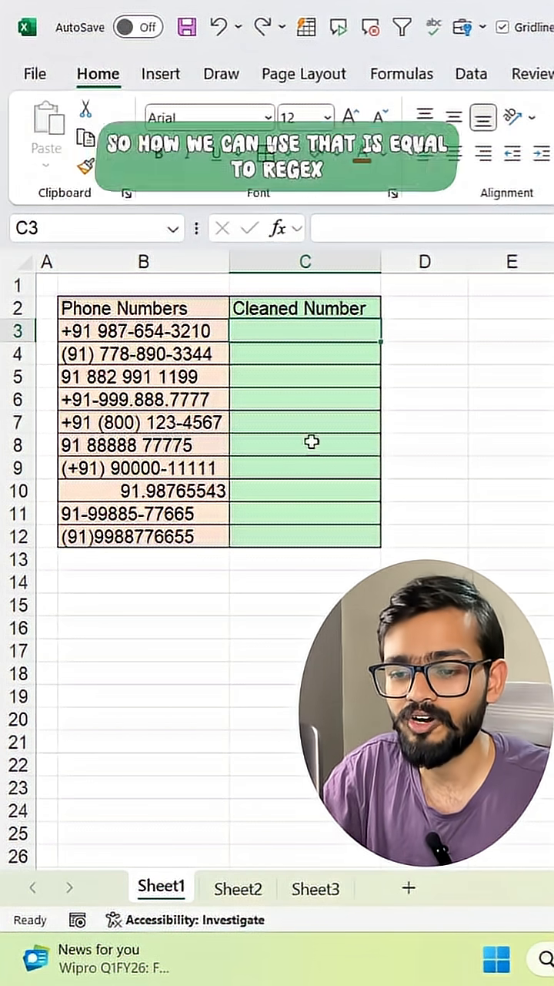
{"action": "type", "text": "=rege"}
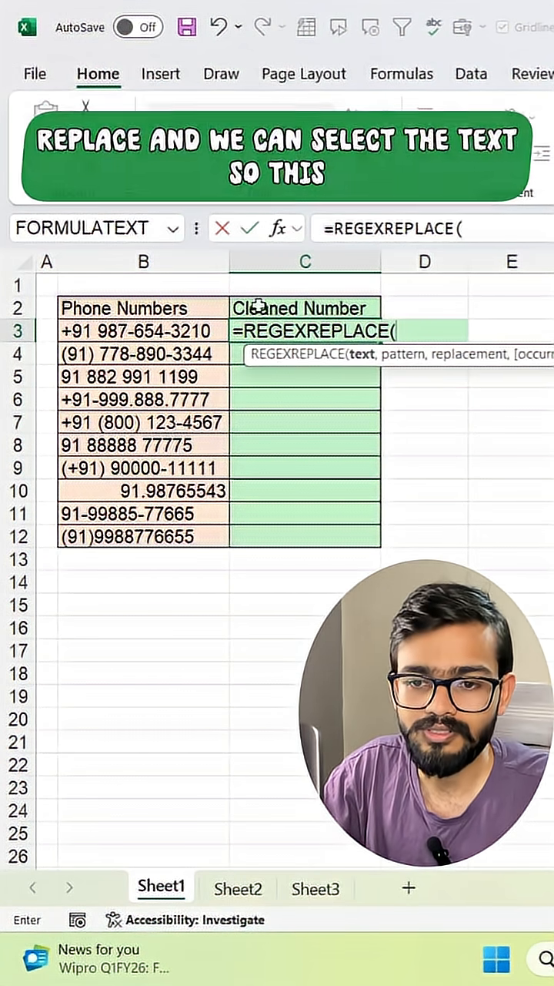
{"action": "left_click", "coordinate": [143, 331]}
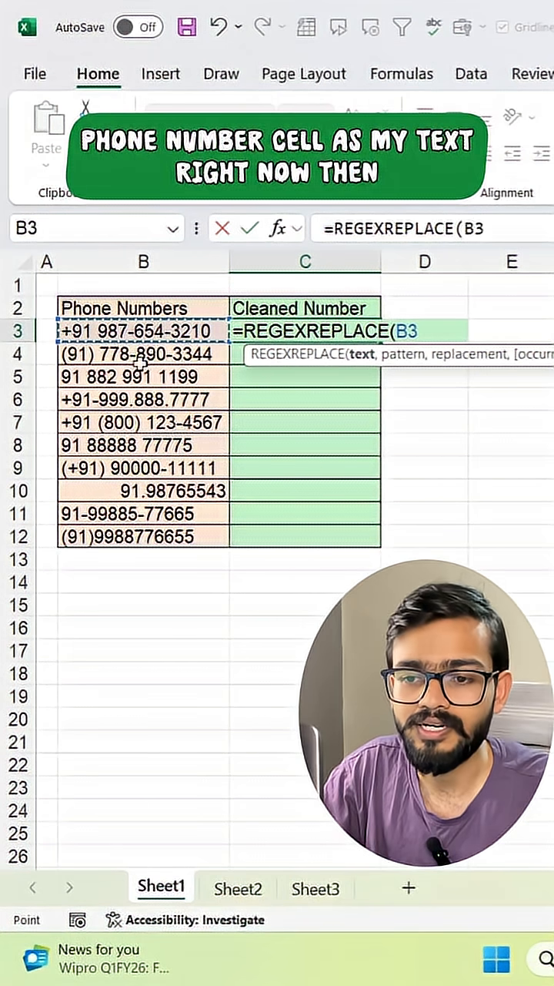
{"action": "type", "text": ","}
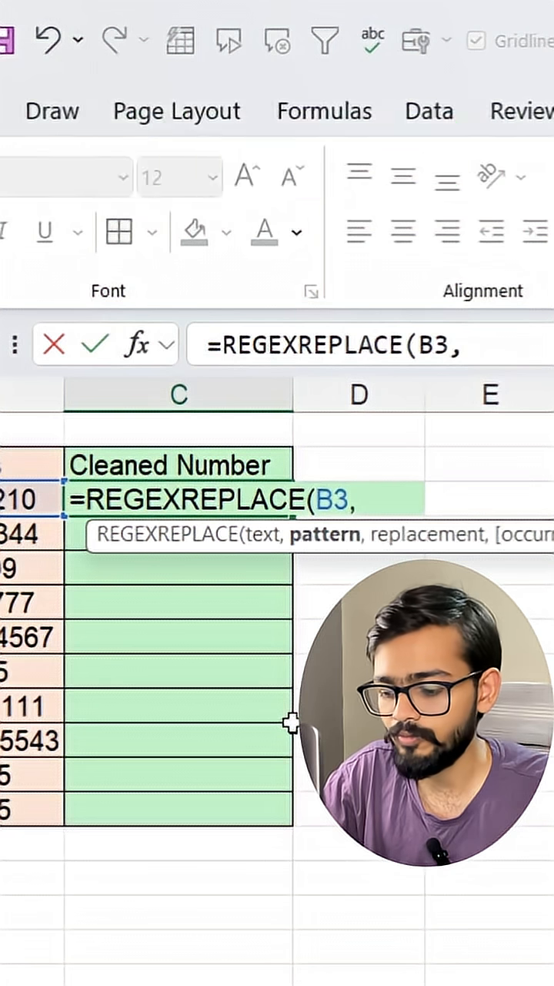
{"action": "type", "text": "\""}
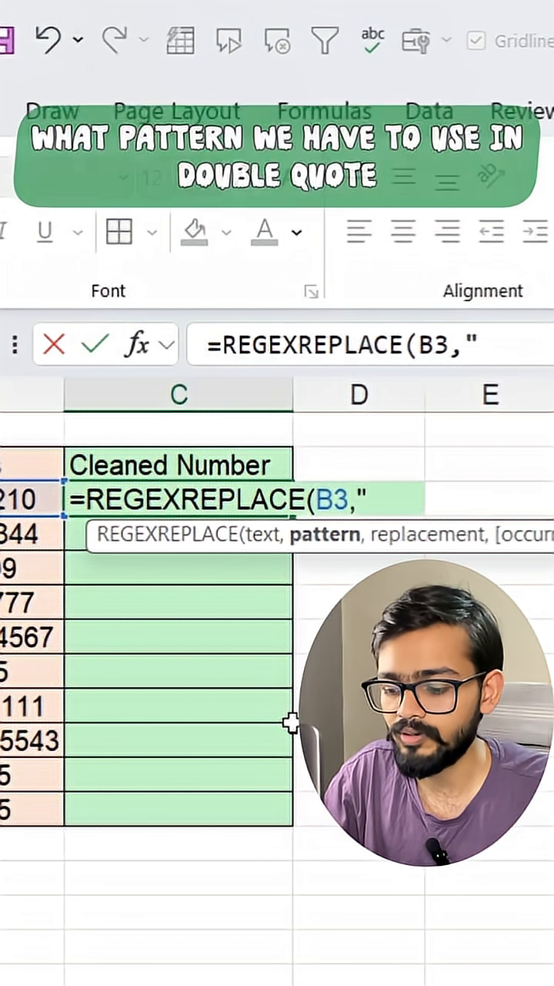
{"action": "type", "text": "["}
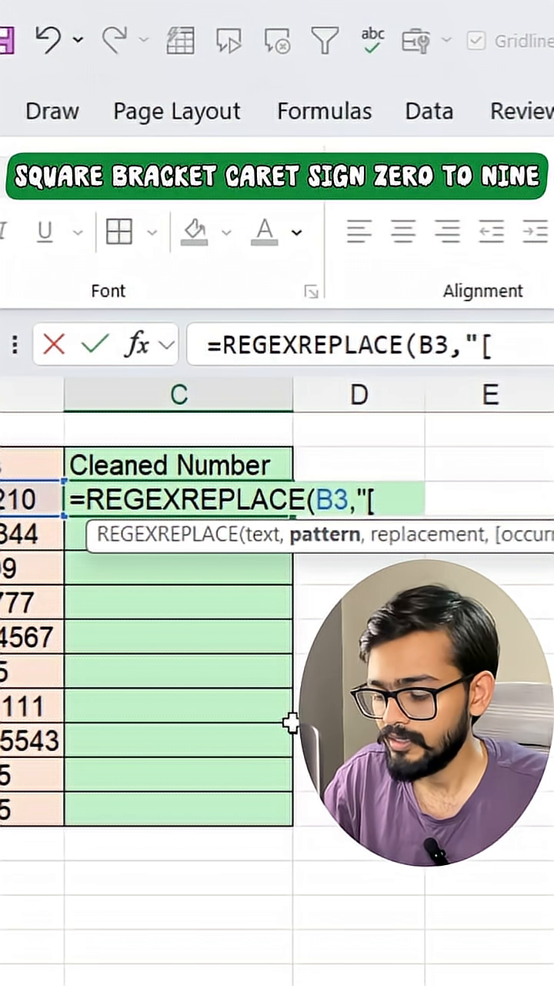
{"action": "type", "text": "^"}
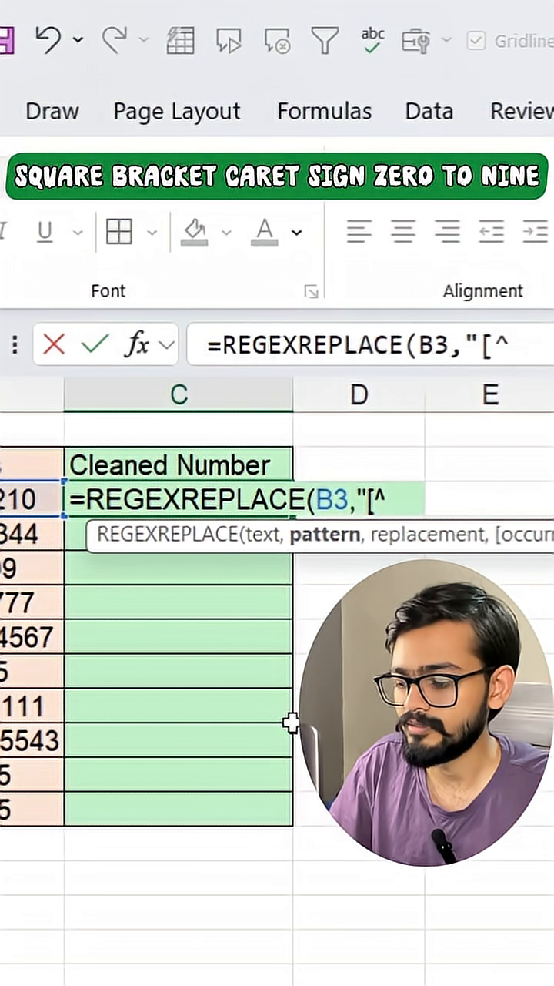
{"action": "type", "text": "0-9"}
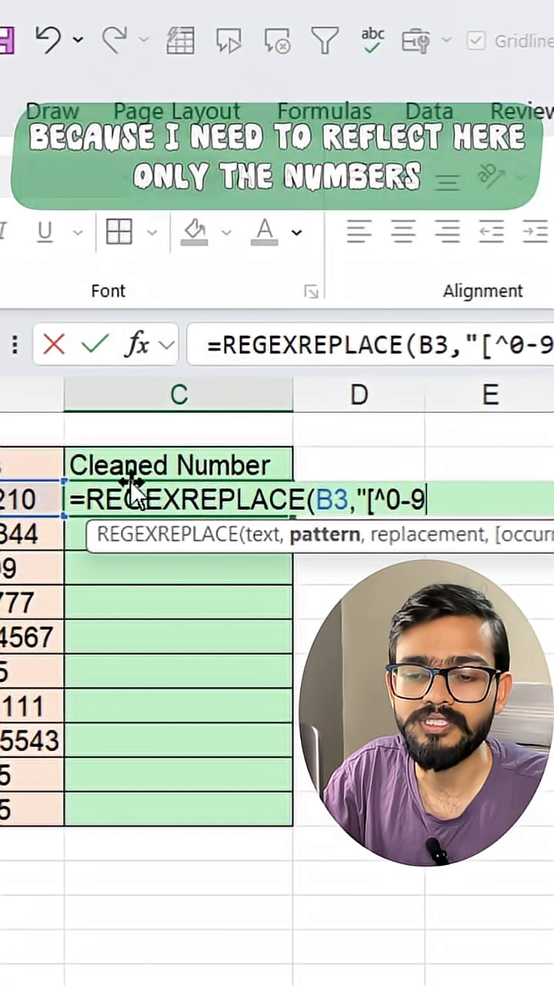
{"action": "mouse_move", "coordinate": [151, 620]}
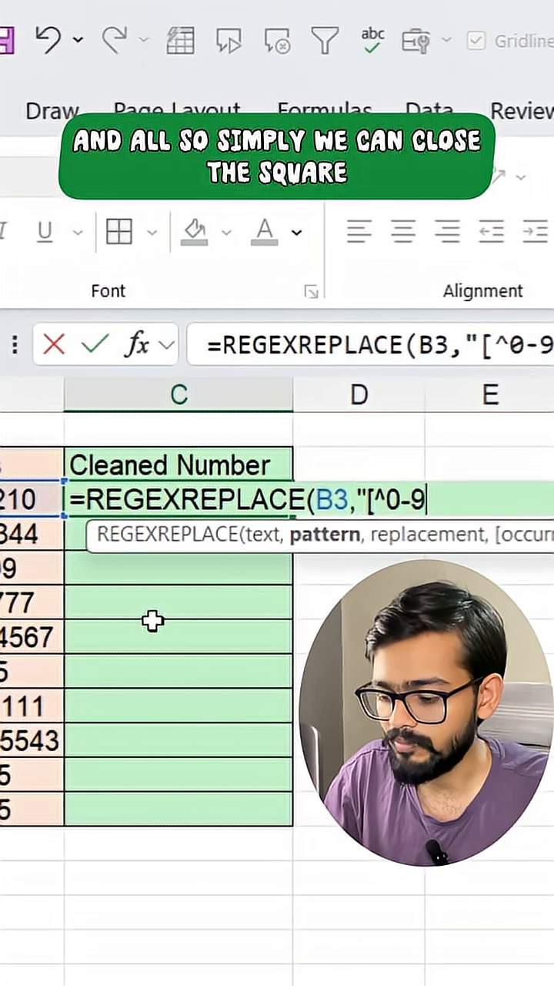
{"action": "type", "text": "]\","}
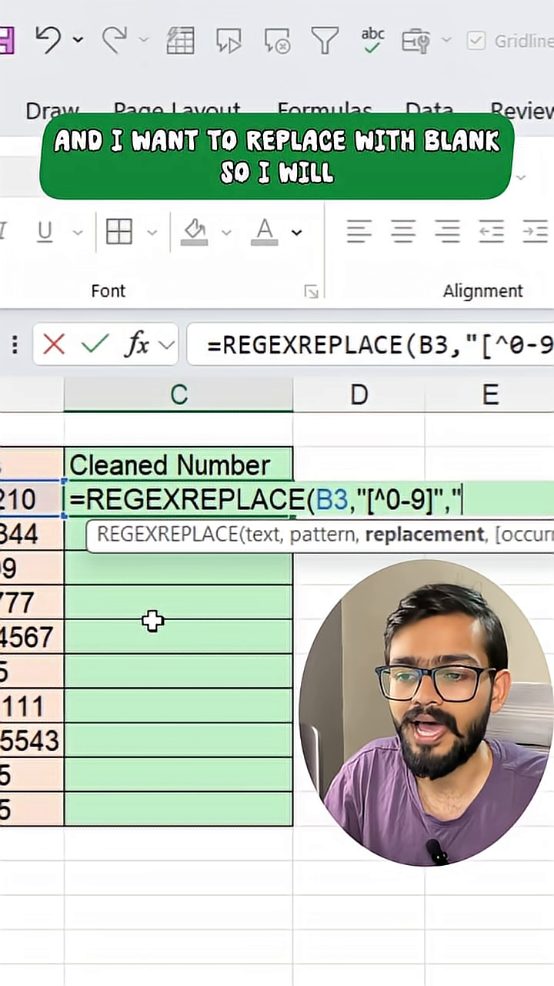
{"action": "type", "text": "\""}
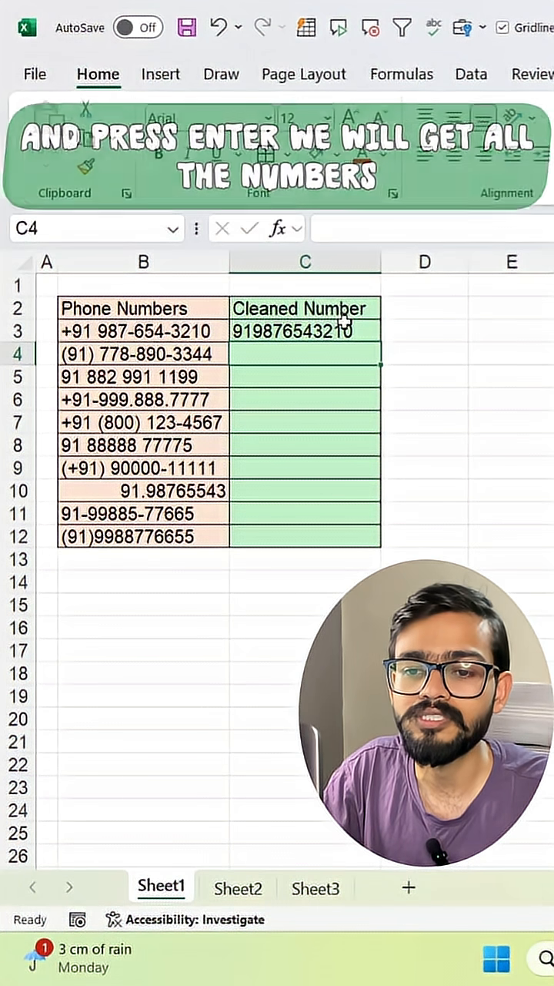
{"action": "left_click", "coordinate": [304, 330]}
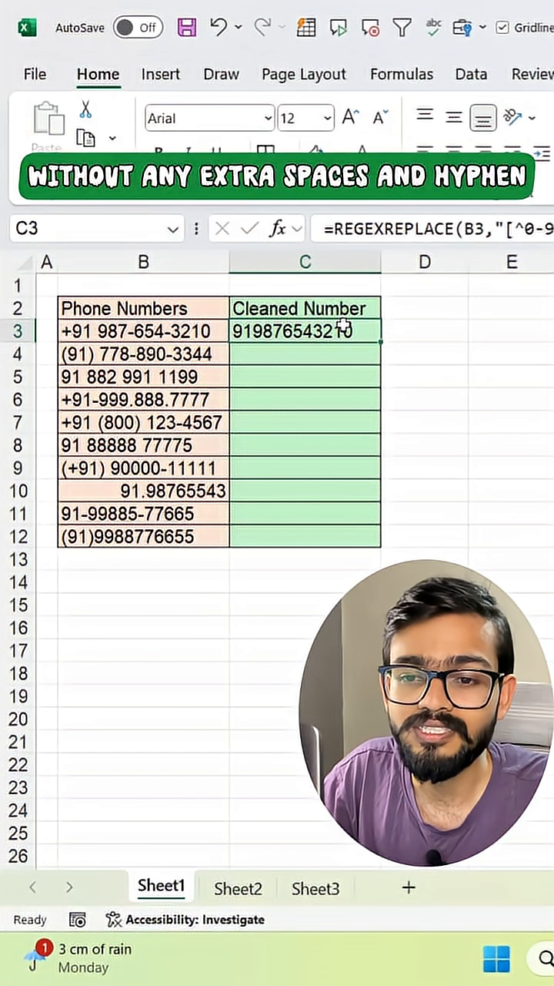